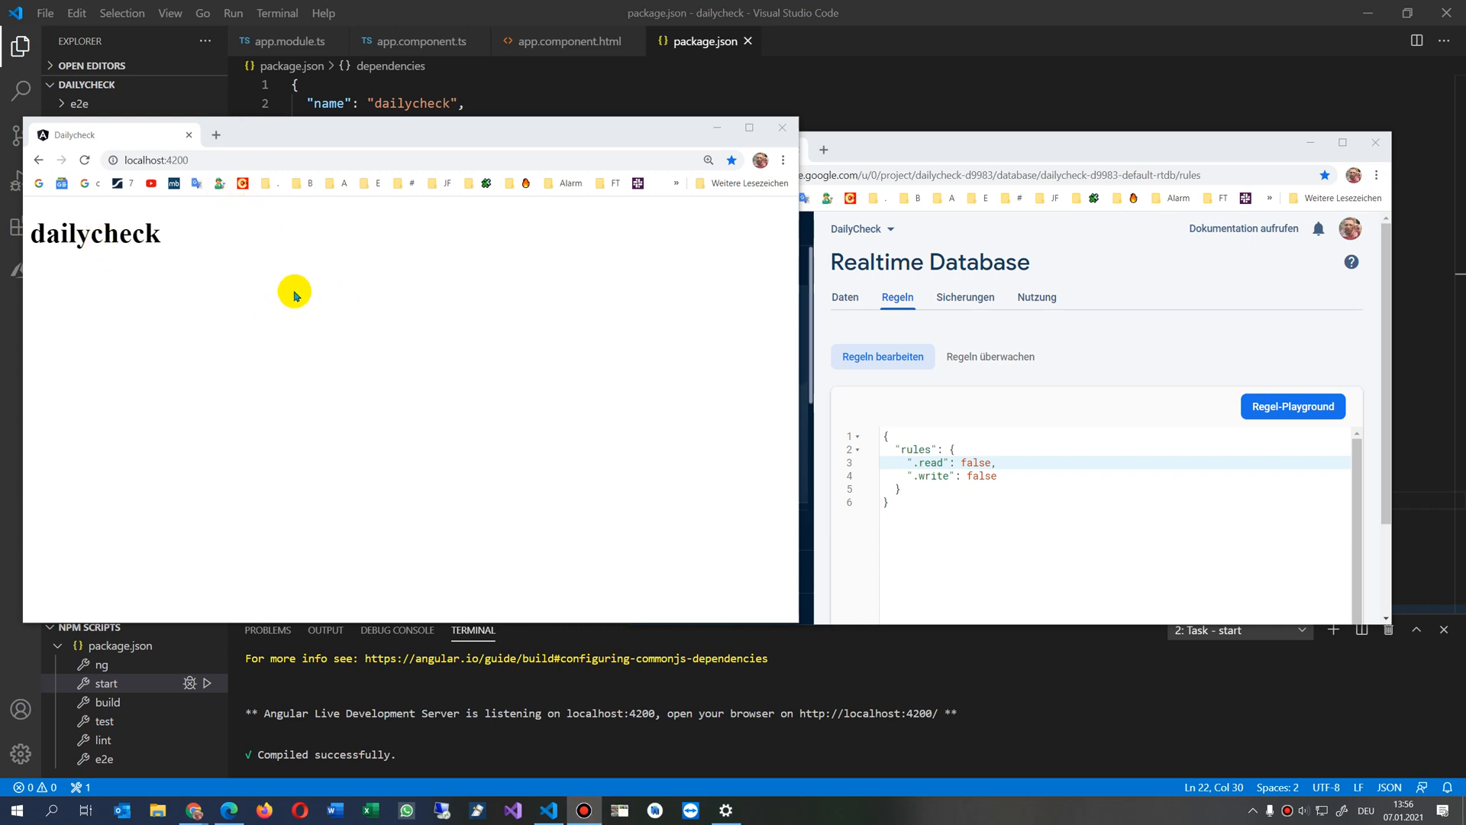
pyautogui.moveTo(459, 131)
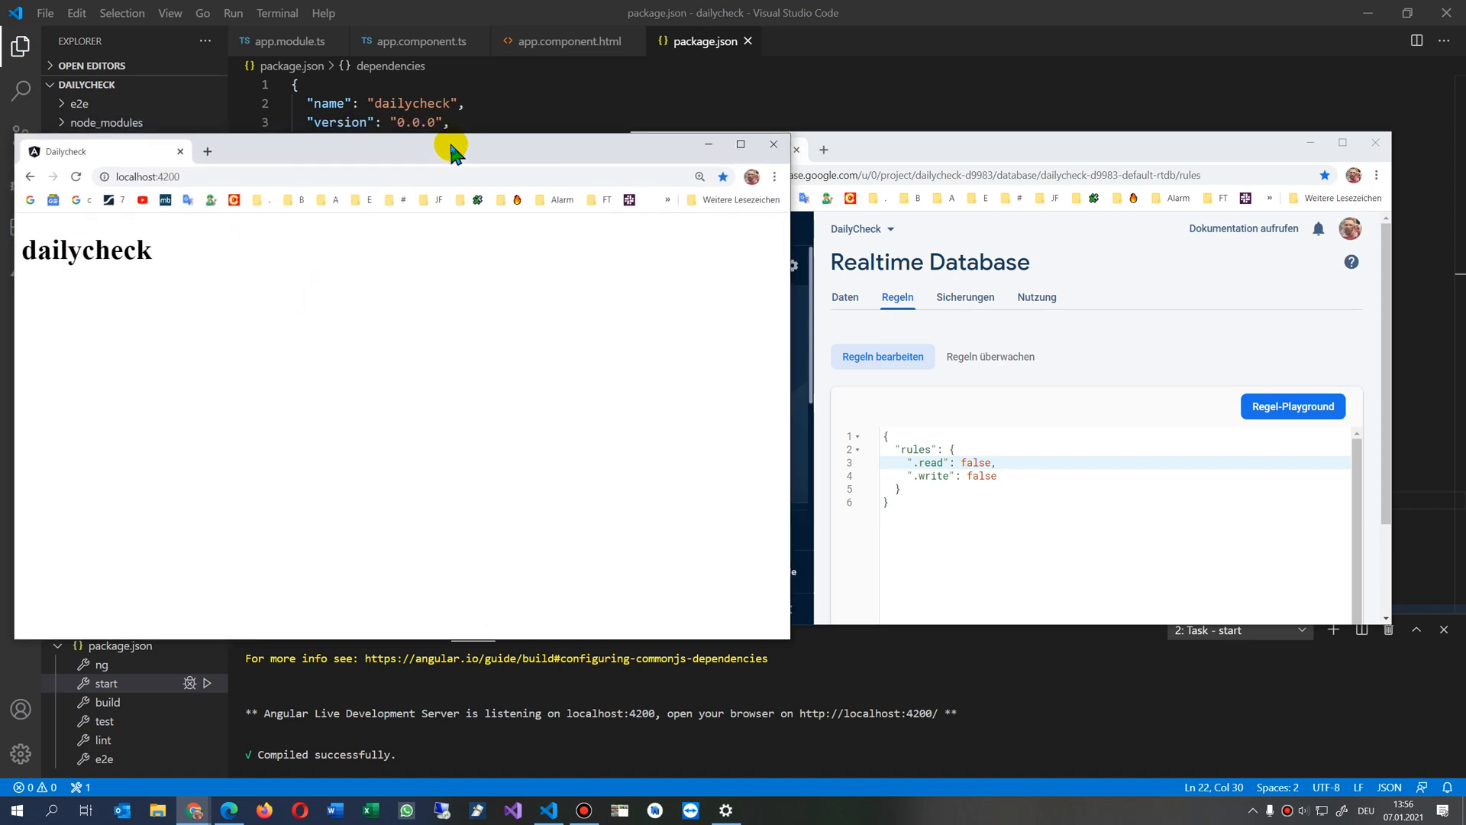
pyautogui.moveTo(291, 271)
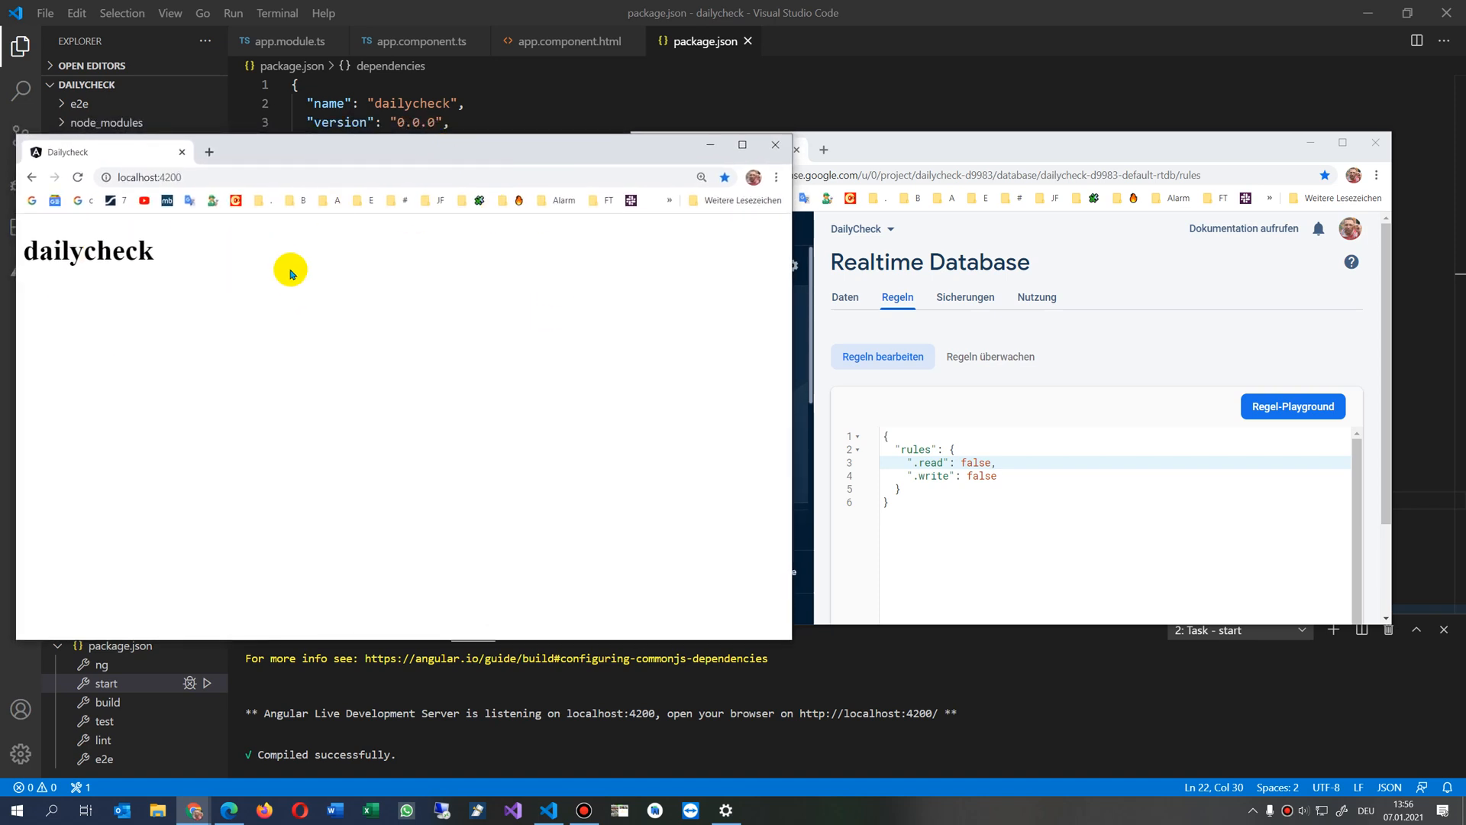
pyautogui.moveTo(330, 255)
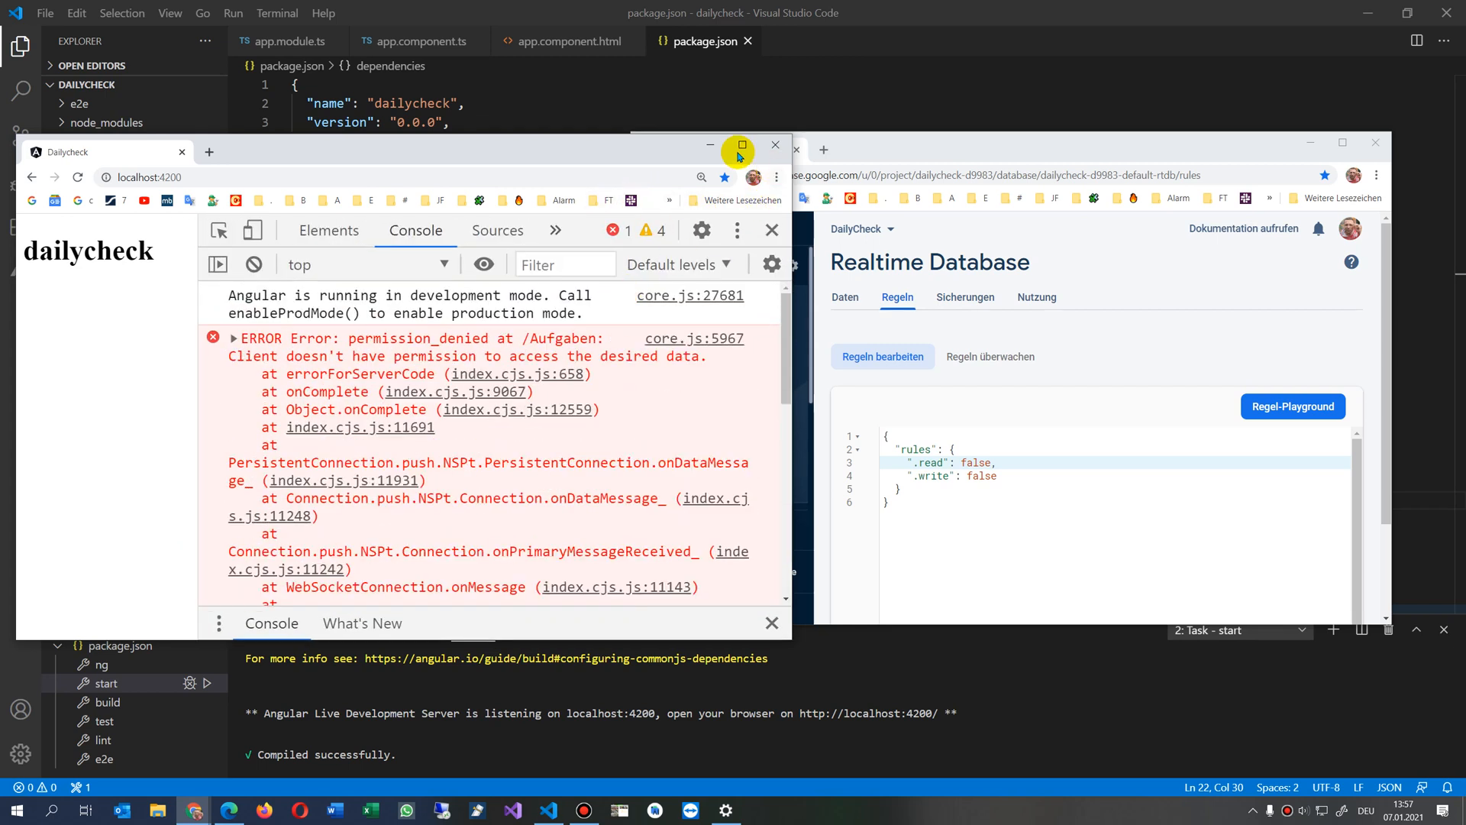
# Maximize the dailycheck window to show the console's permission_denied error for /Aufgaben.
pyautogui.click(742, 145)
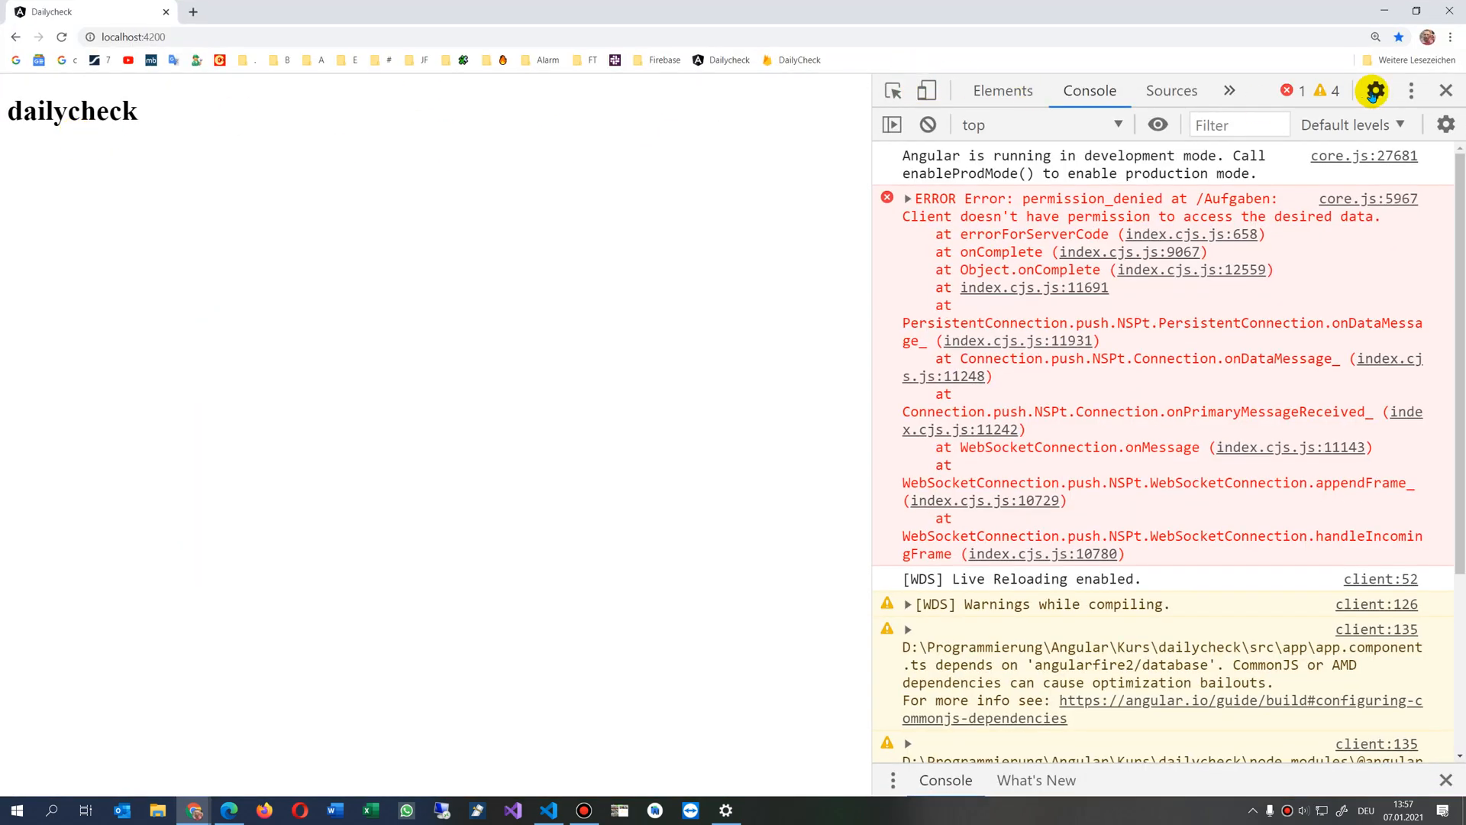
pyautogui.moveTo(1090, 91)
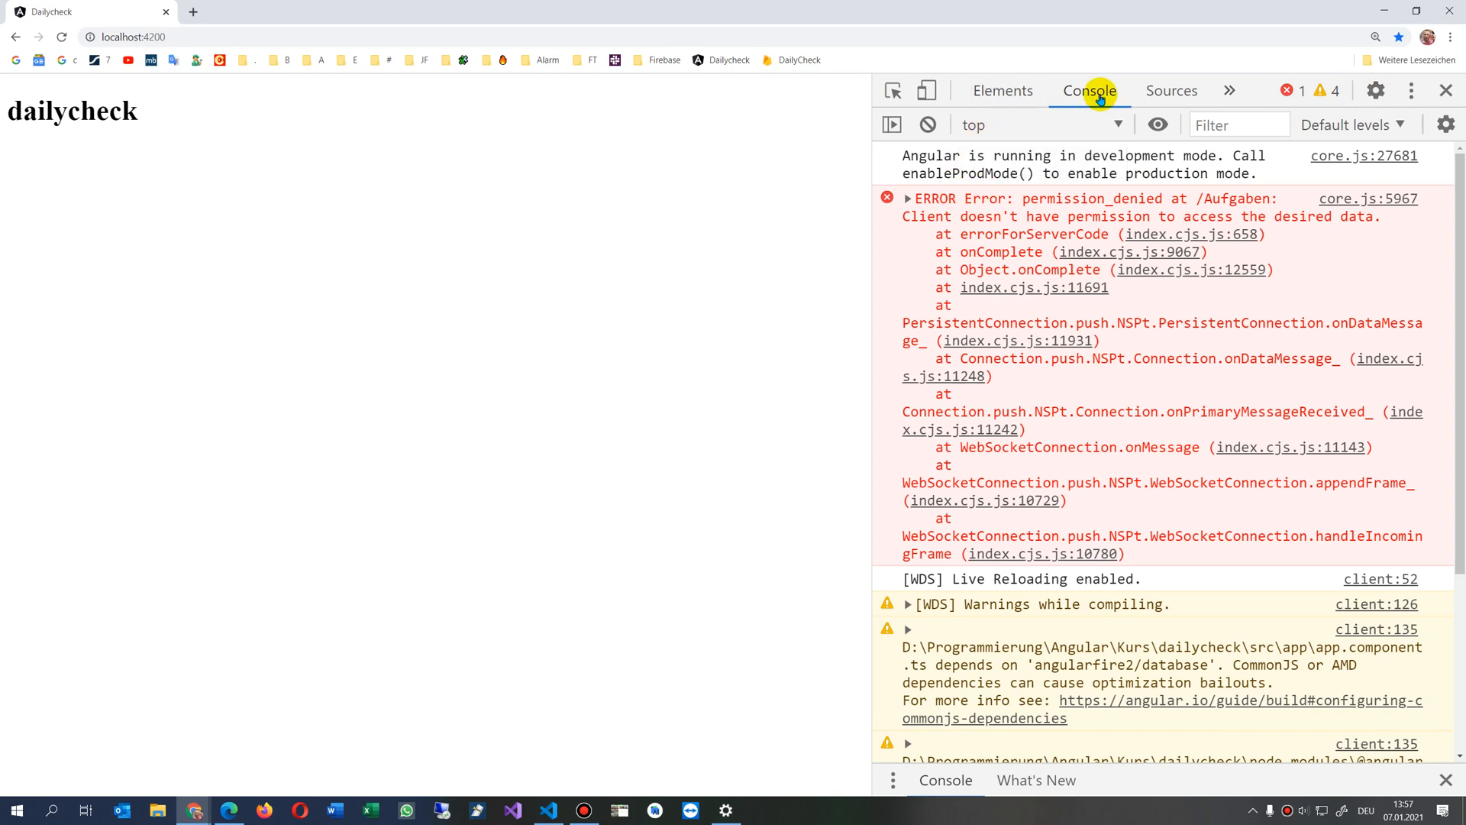
pyautogui.moveTo(917, 201)
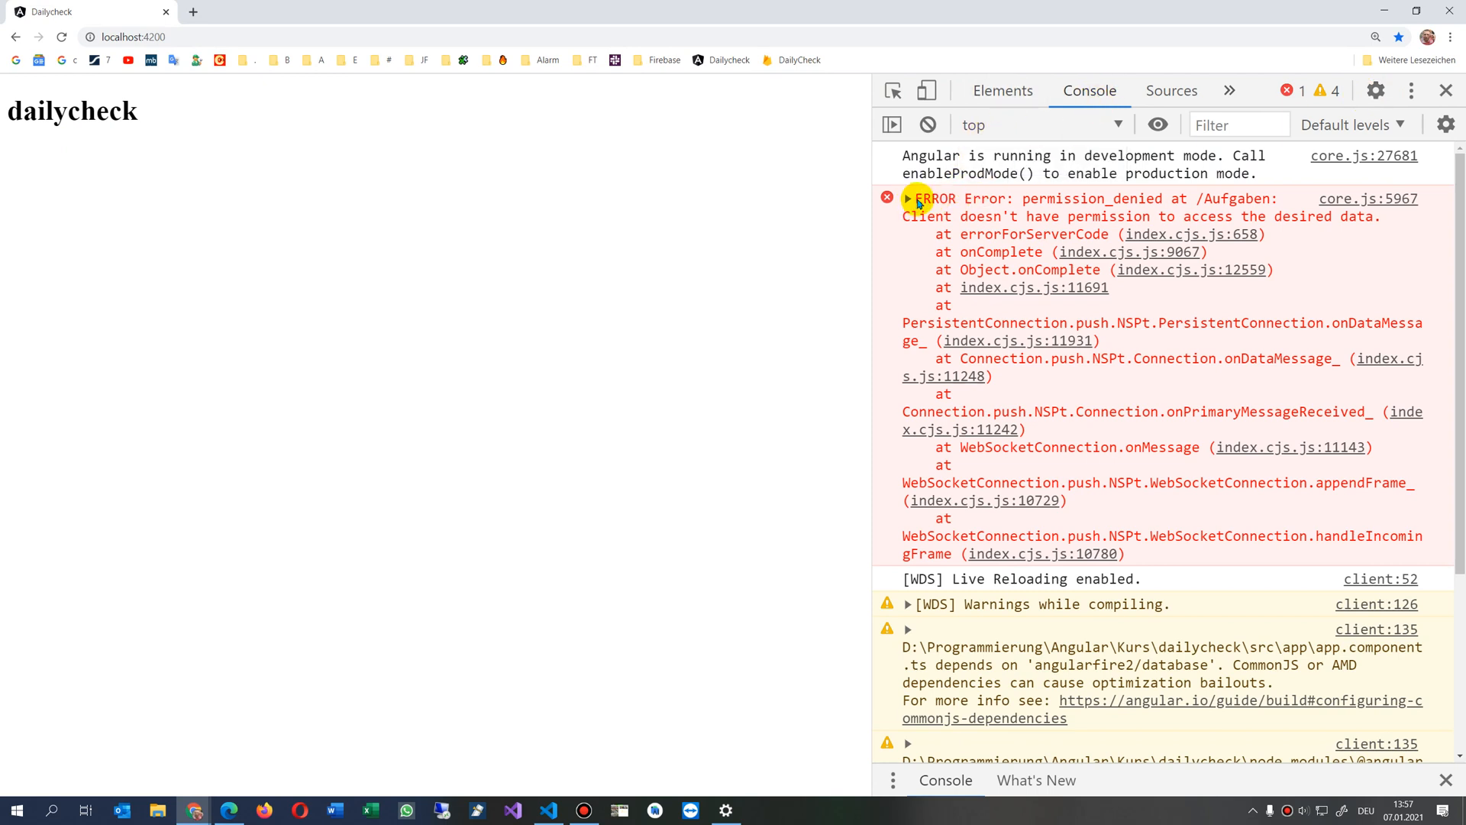
pyautogui.moveTo(780, 305)
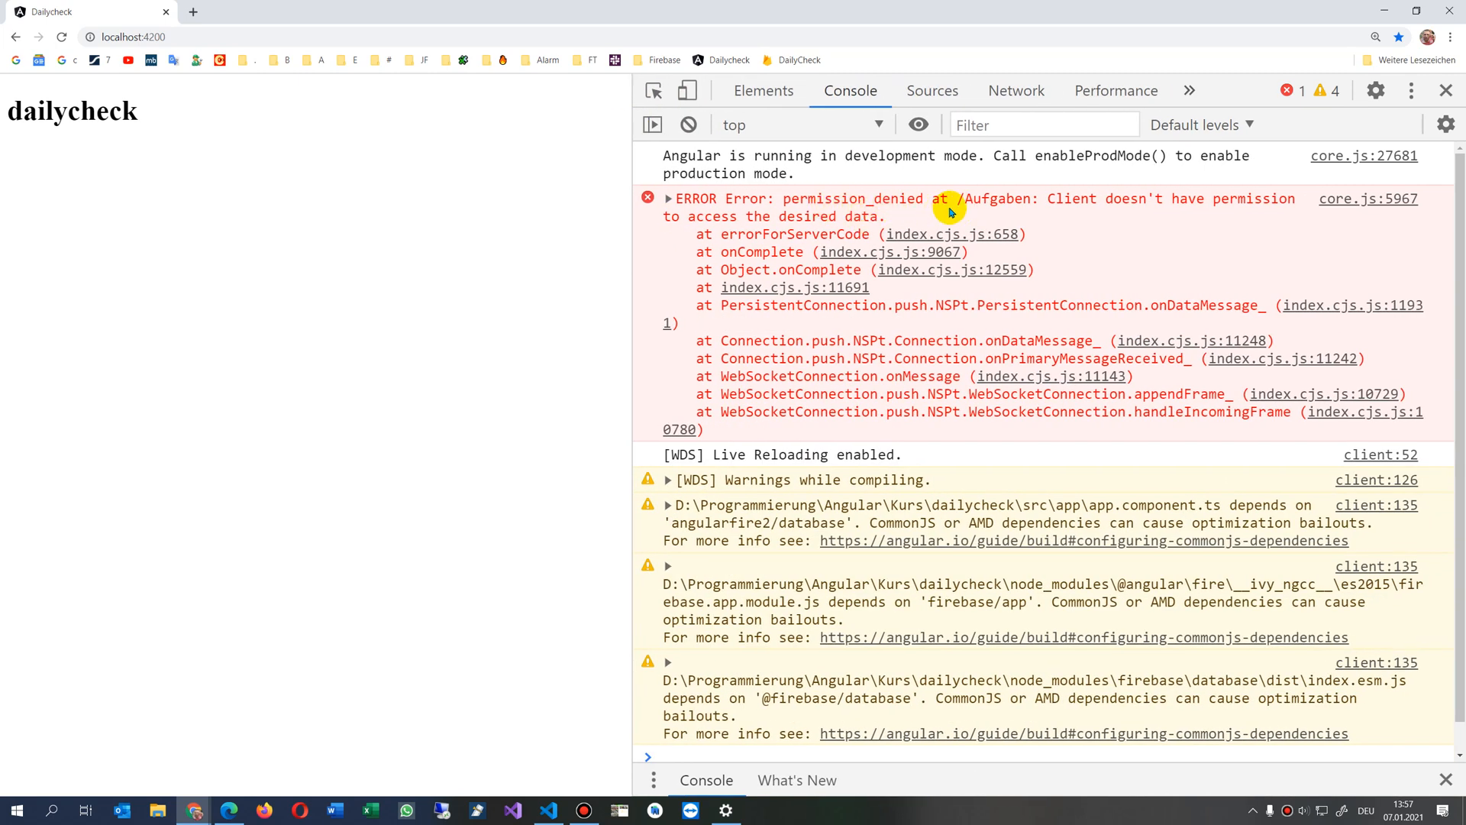
pyautogui.moveTo(1244, 204)
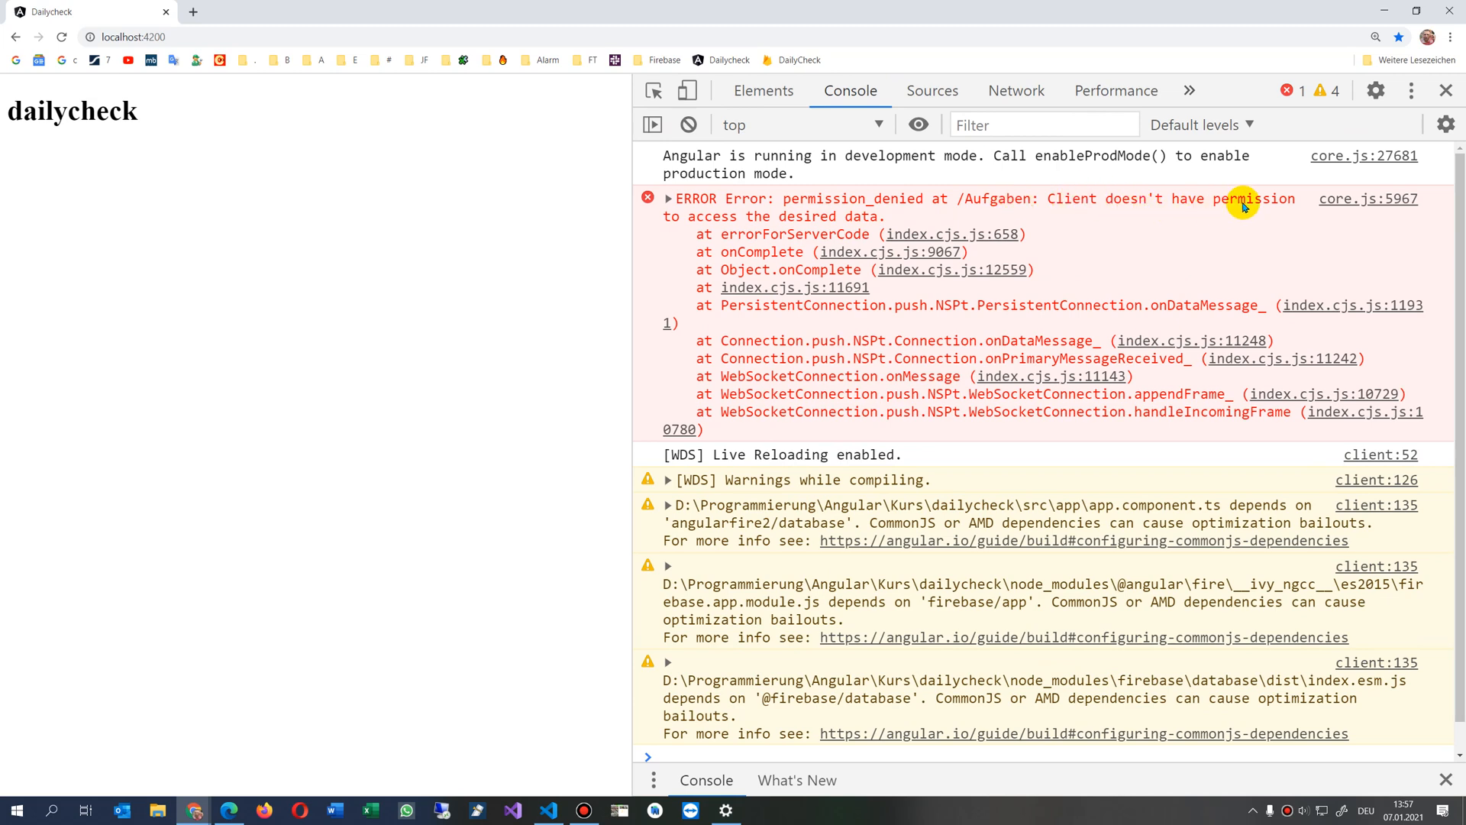
pyautogui.moveTo(1196, 16)
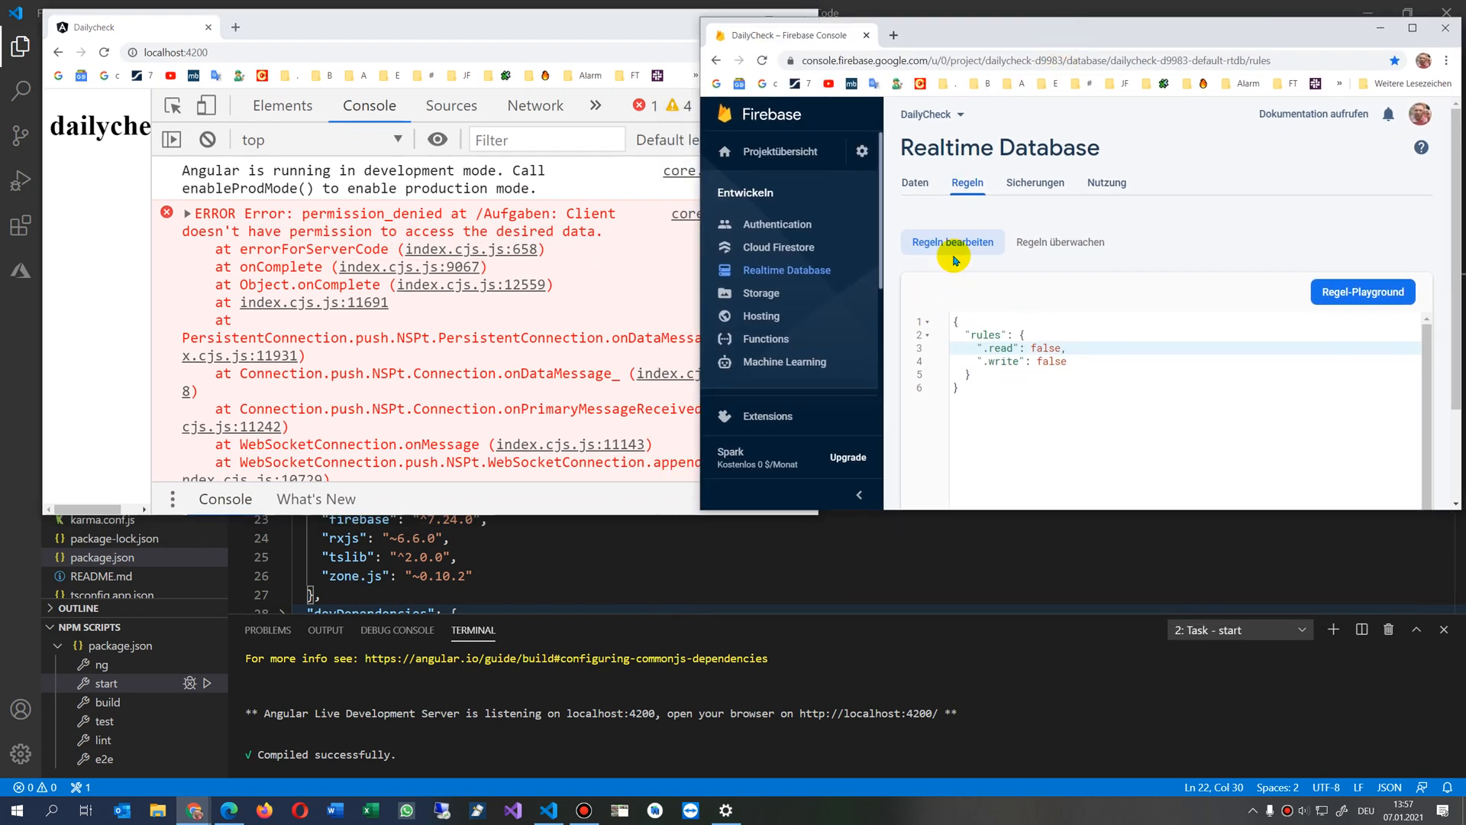
pyautogui.moveTo(963, 259)
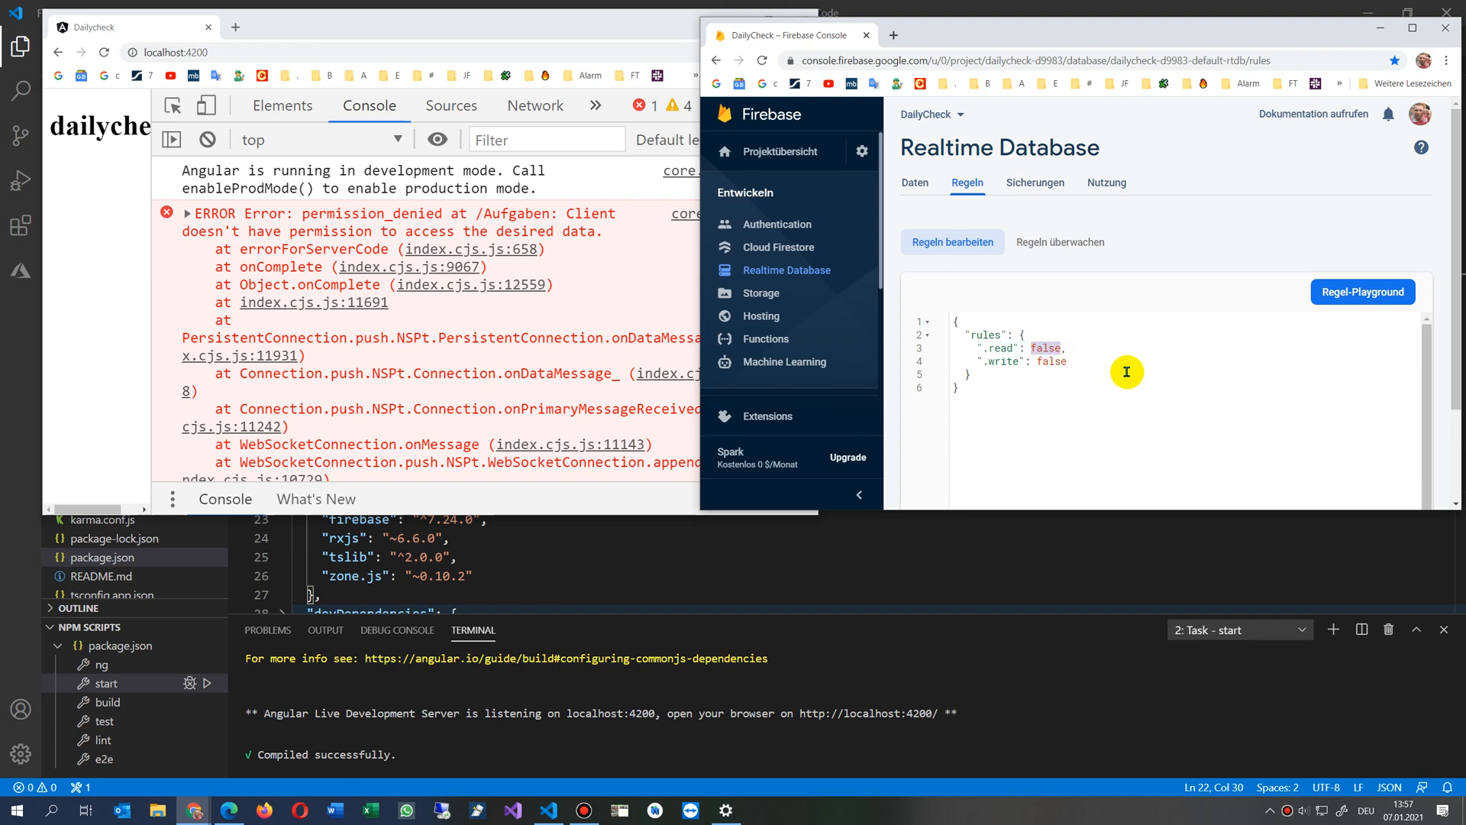
# Change the .read rule from false to true and publish the database rules.
pyautogui.write('true')
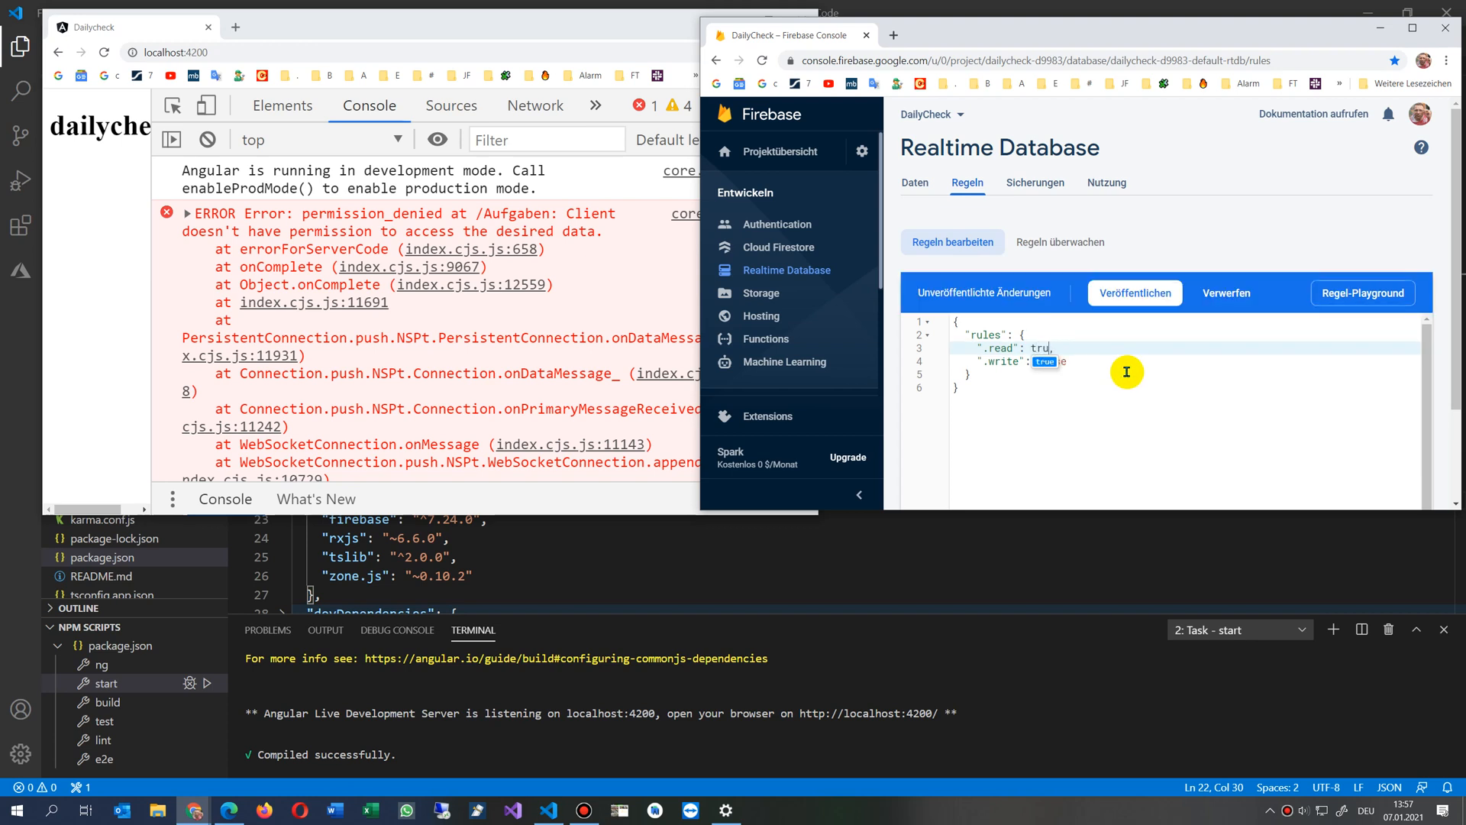
pyautogui.write('e')
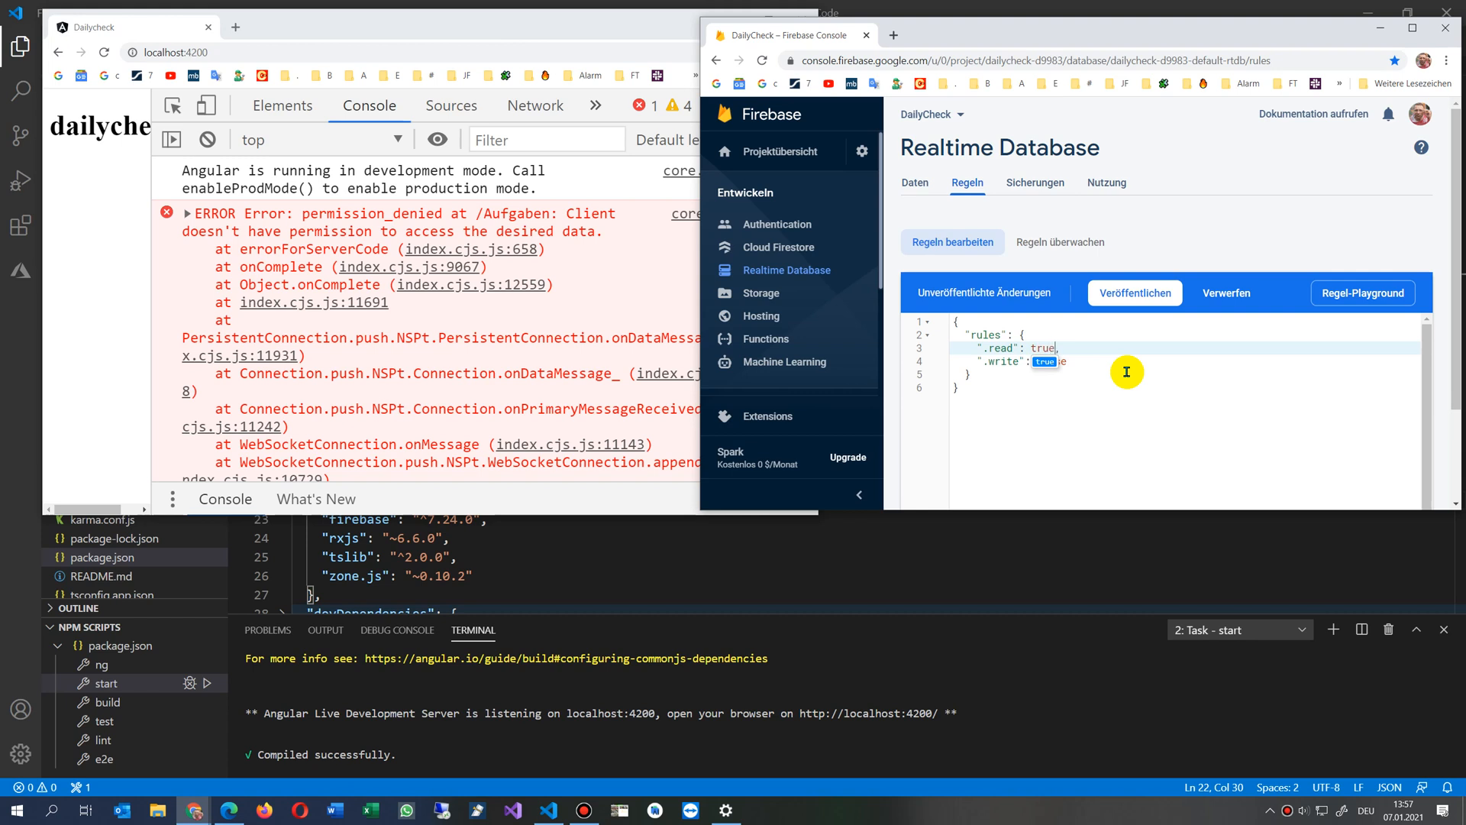
pyautogui.moveTo(1134, 293)
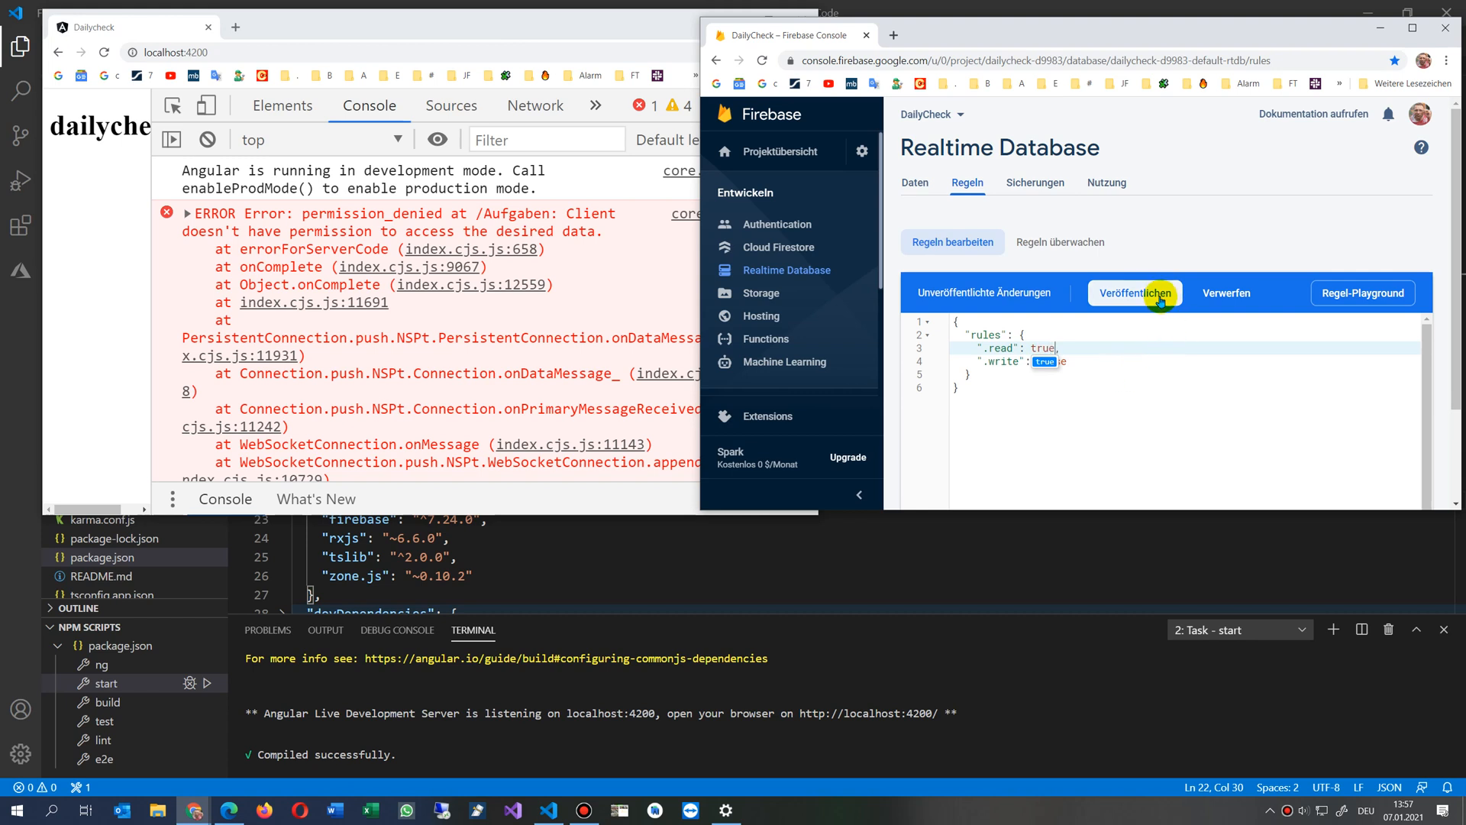
pyautogui.click(1134, 293)
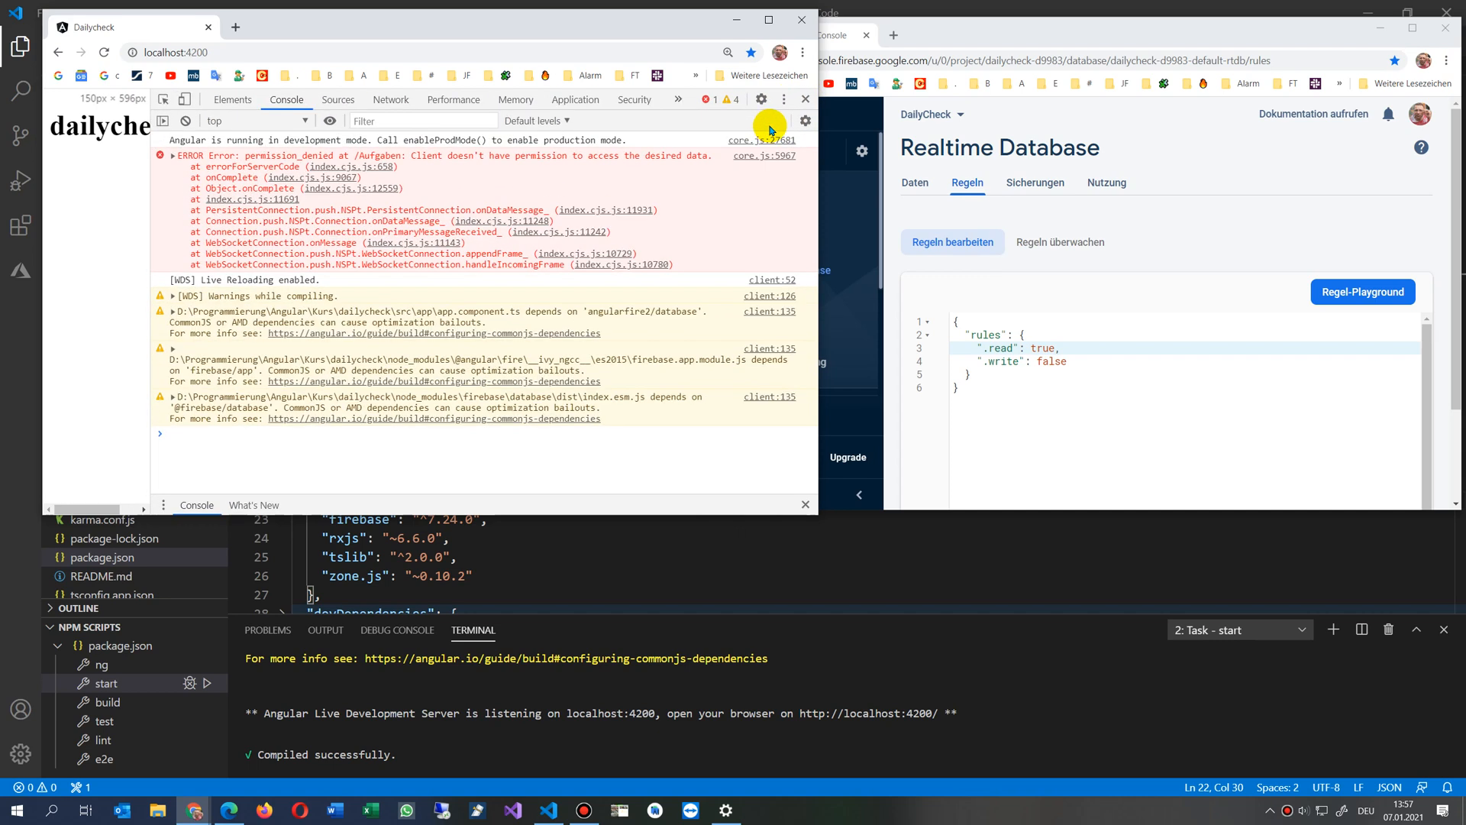
# Close DevTools and reload localhost:4200 to show the four Bestellung tasks.
pyautogui.click(804, 99)
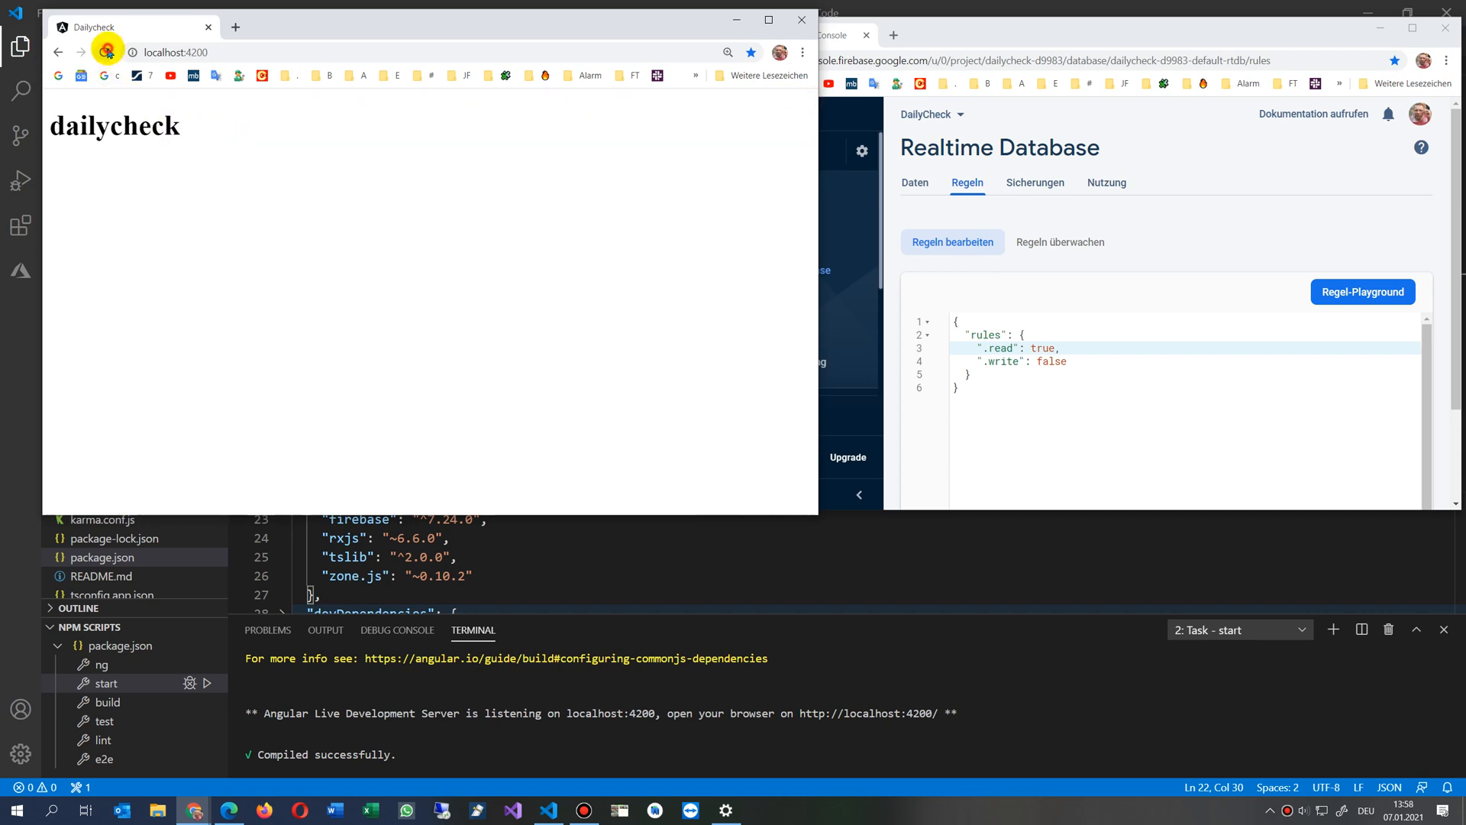
pyautogui.click(105, 52)
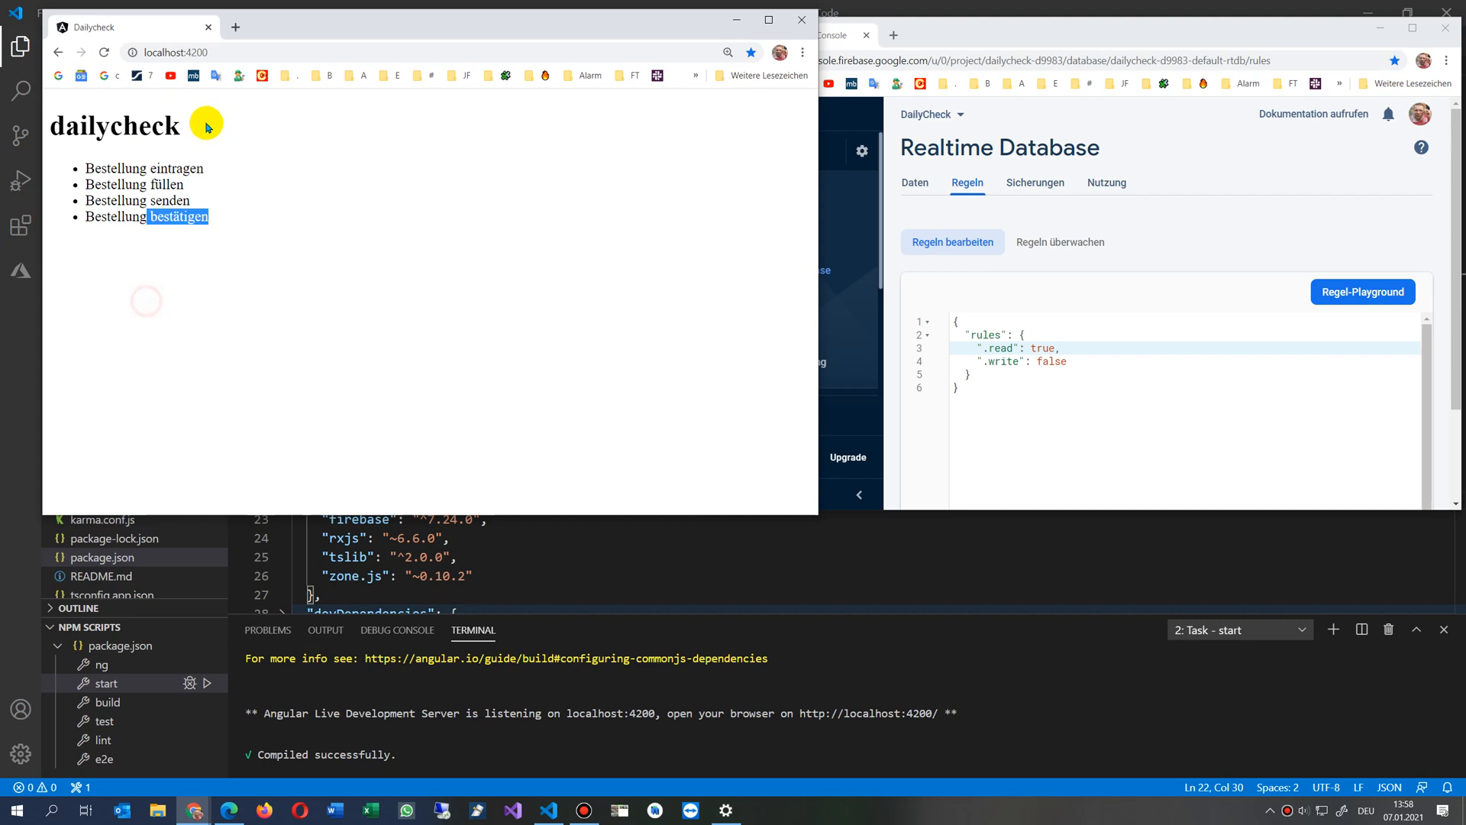